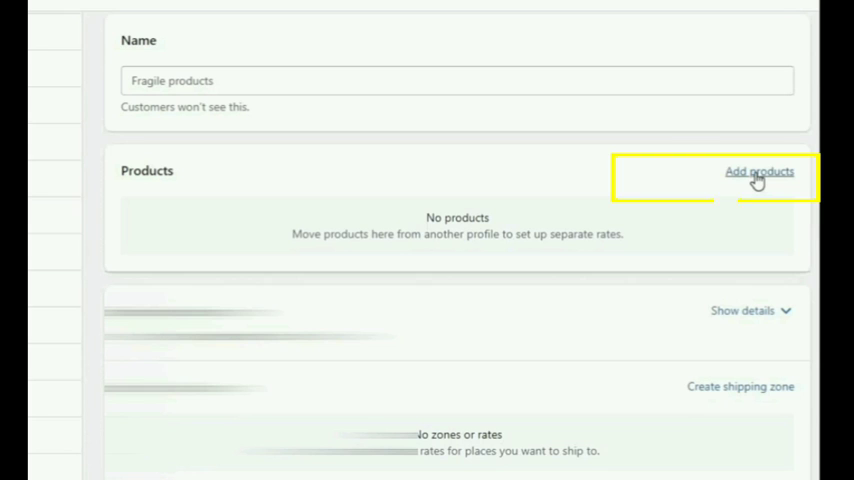
Open the product picker via 'Add products' in the Fragile products profile
left_click(757, 171)
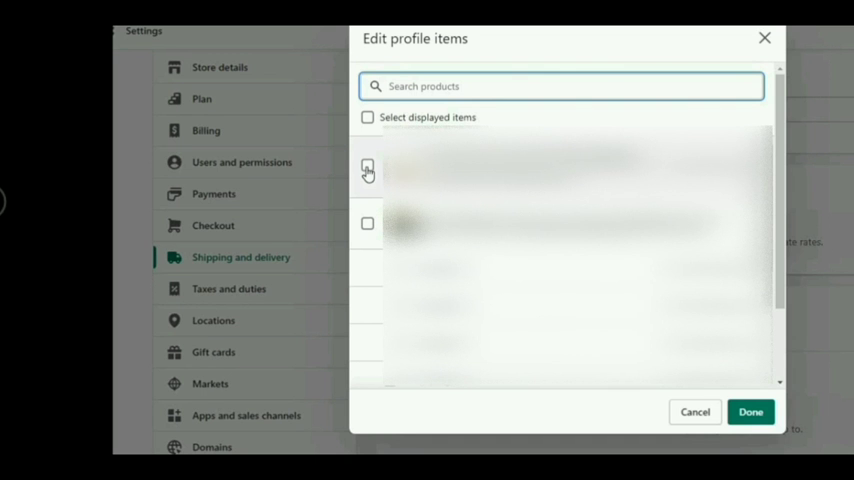
Select the first product in Edit profile items and confirm with Done
left_click(367, 167)
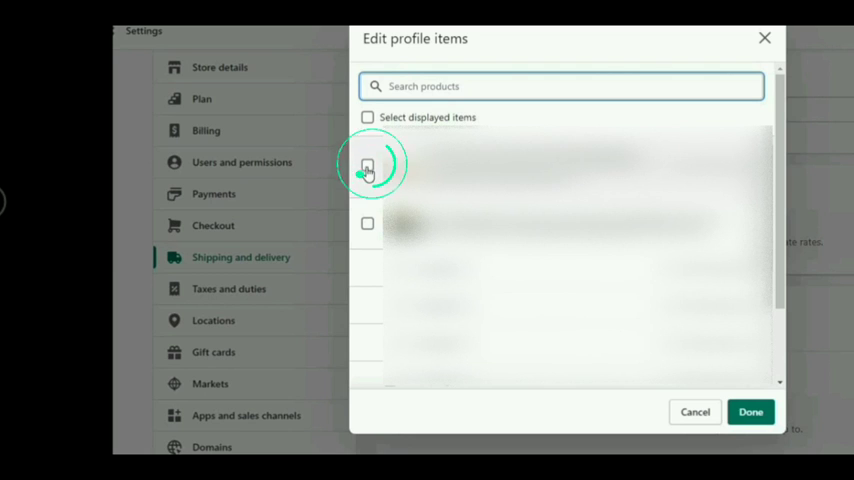
left_click(367, 166)
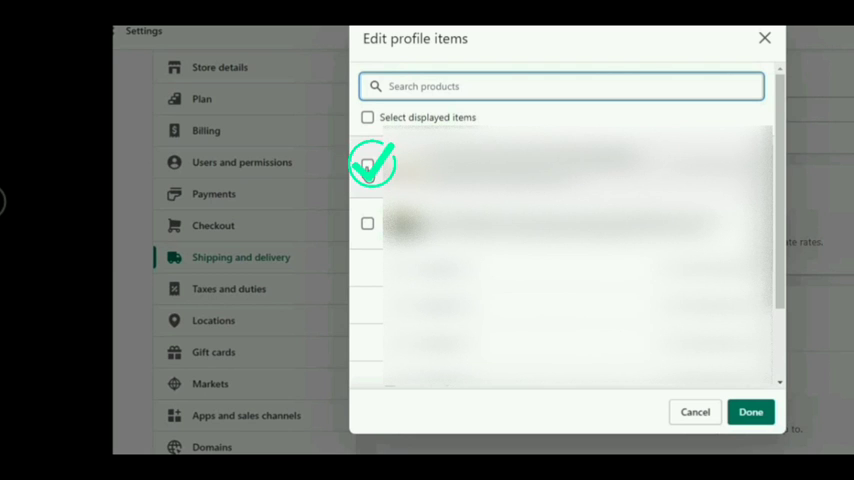
left_click(366, 165)
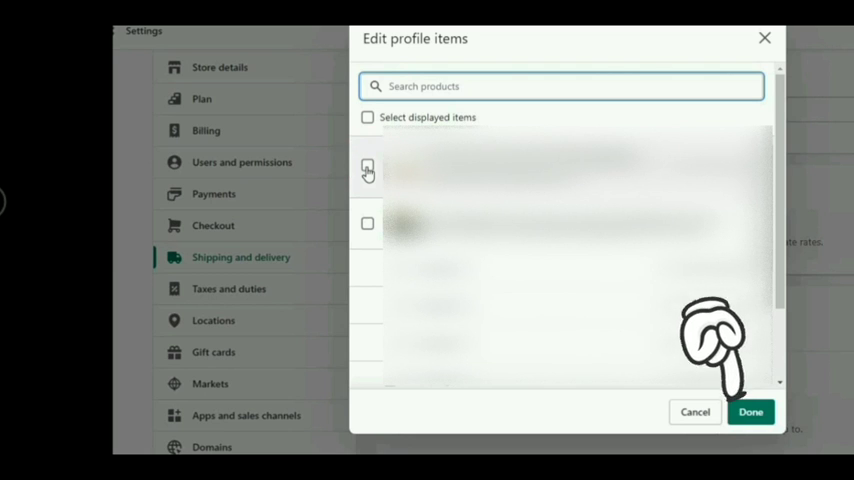
left_click(750, 411)
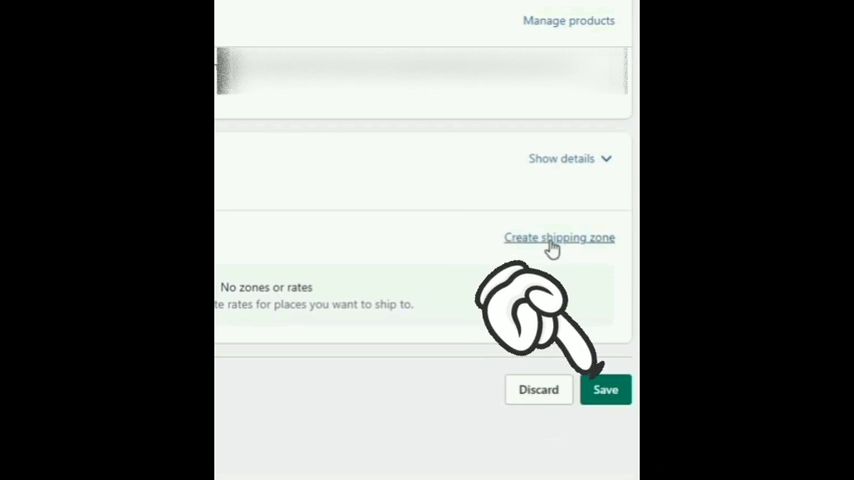
Open a blank new shipping zone form for the Fragile products profile
left_click(558, 237)
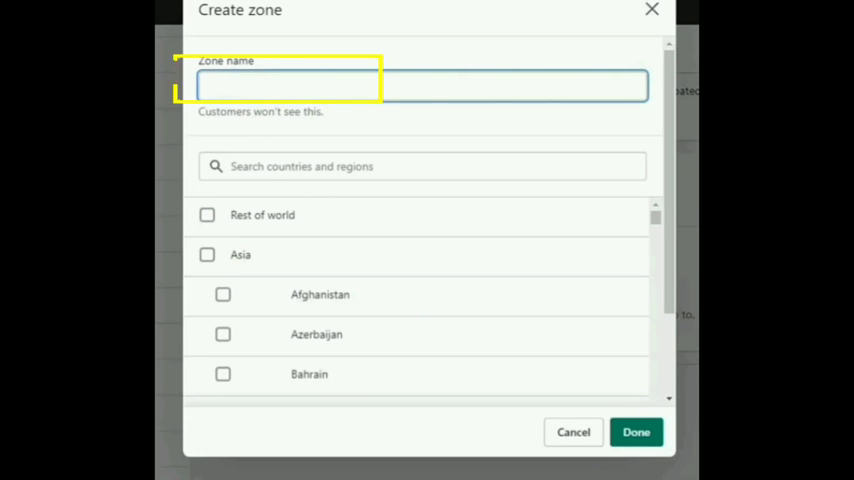
Name the shipping zone and confirm it with Done
left_click(420, 166)
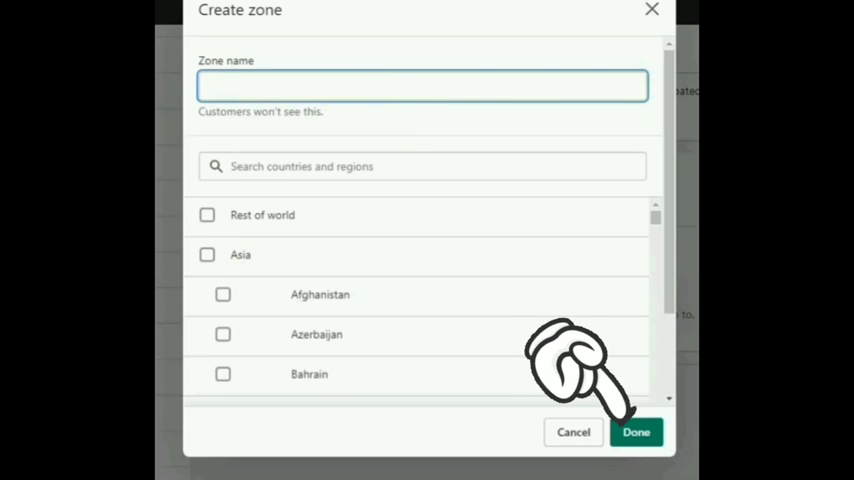
left_click(638, 432)
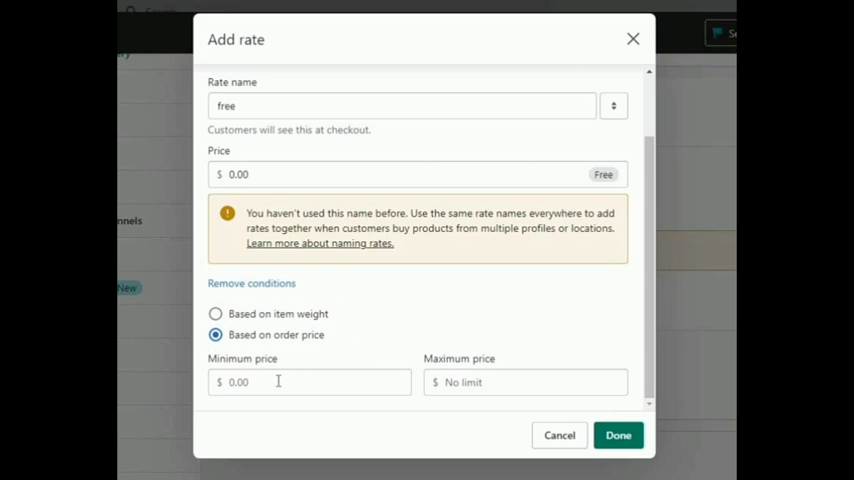
Focus the $0.00 minimum order price field for the 'free' rate
left_click(276, 382)
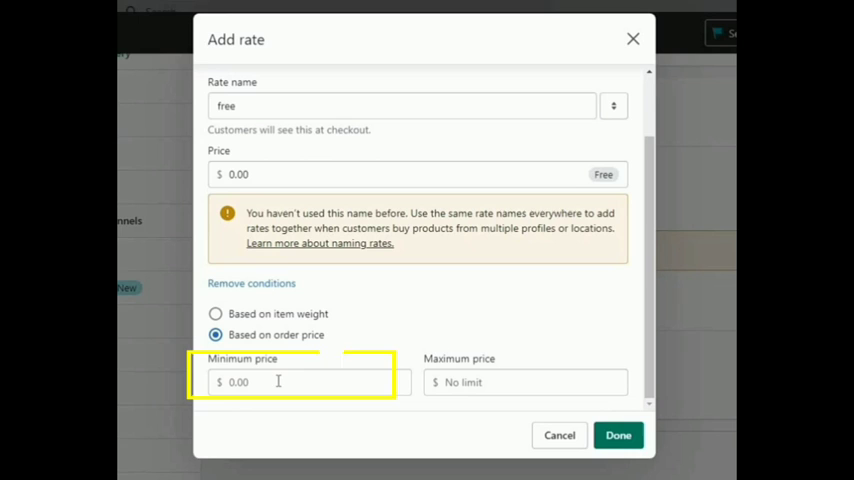